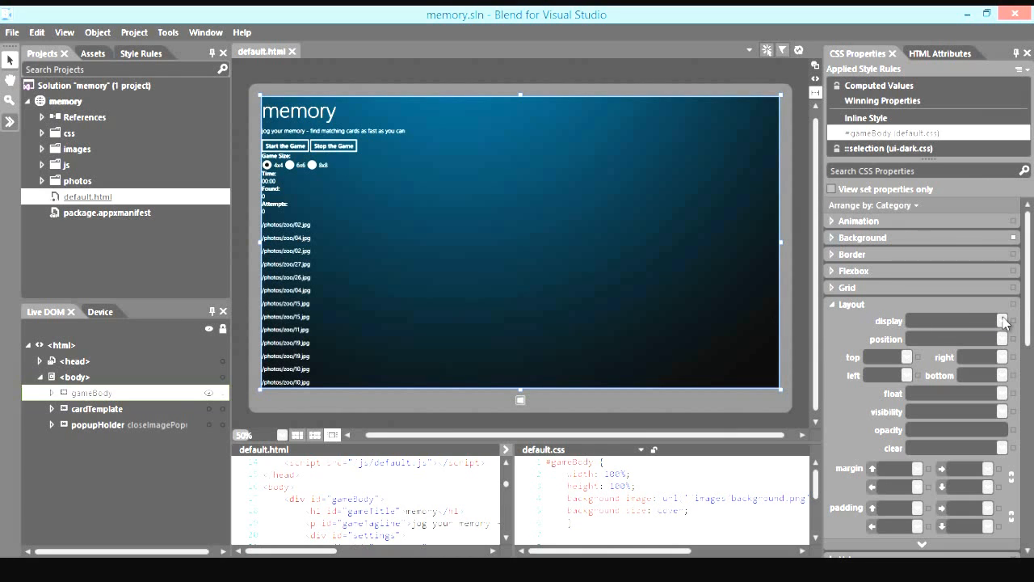
Set the gameBody display property to -ms-grid.
click(1005, 321)
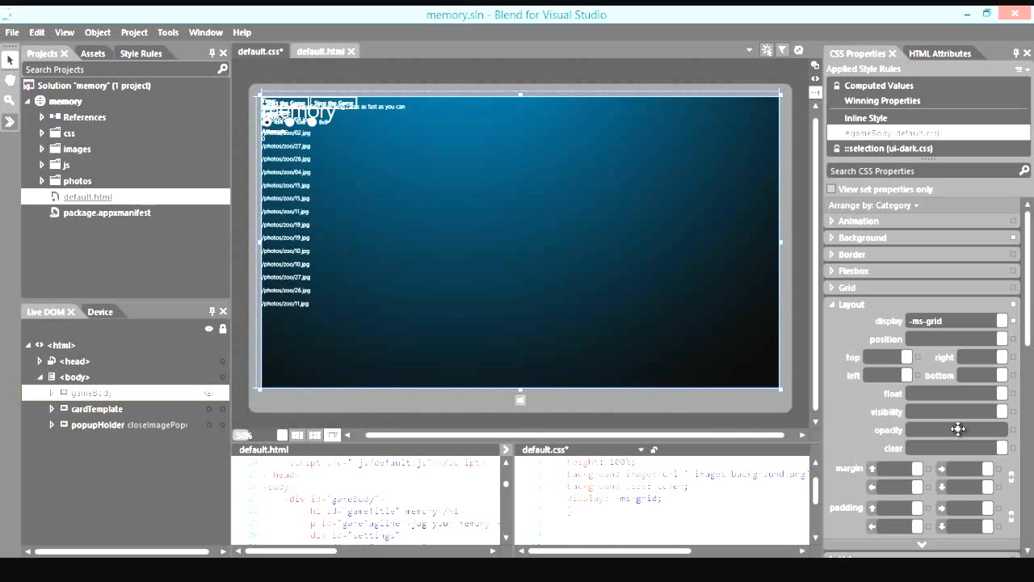
mouse_move(536, 307)
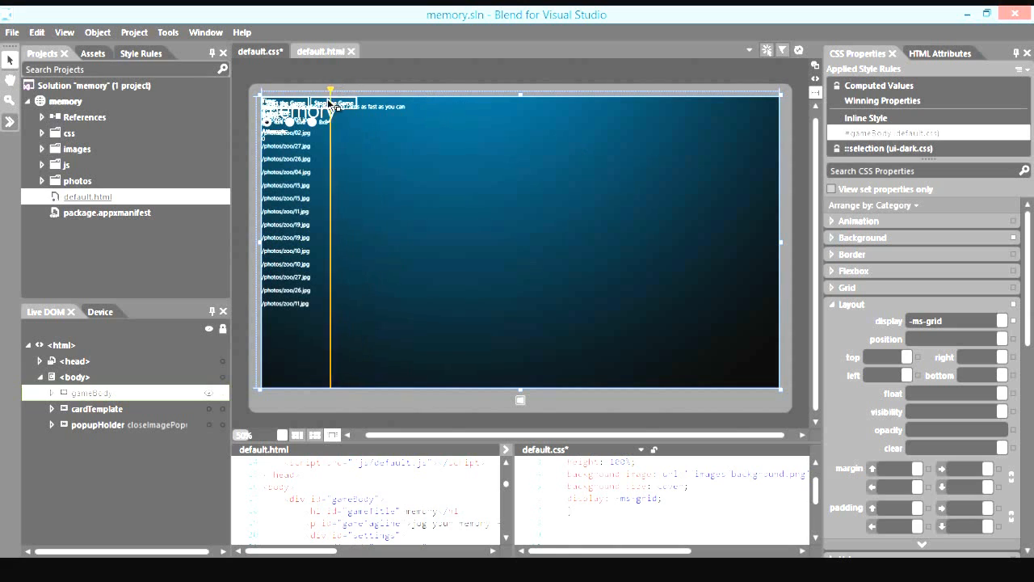
Add column dividers along the top ruler to make five gameBody columns.
drag(330, 89, 348, 89)
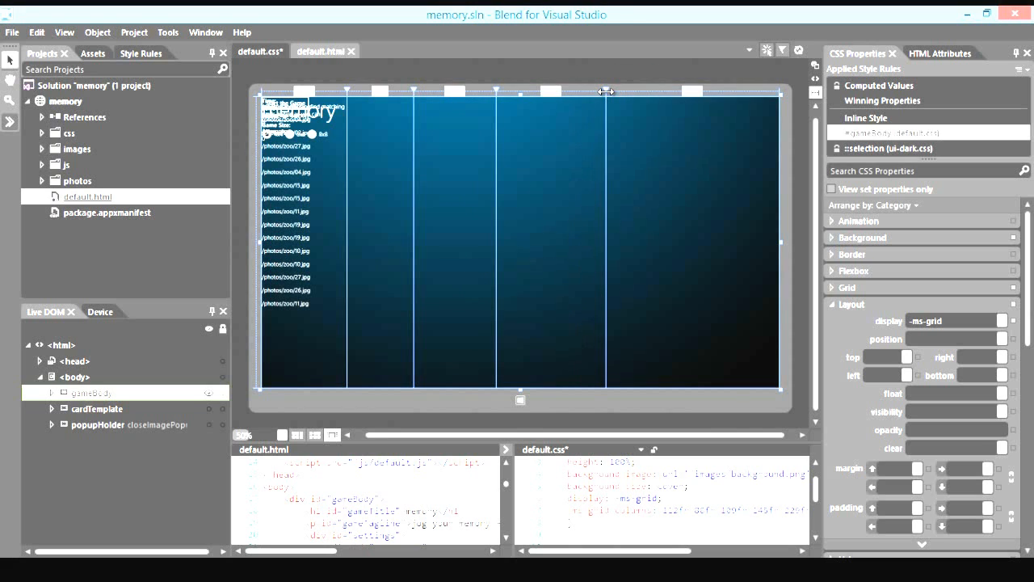
mouse_move(606, 169)
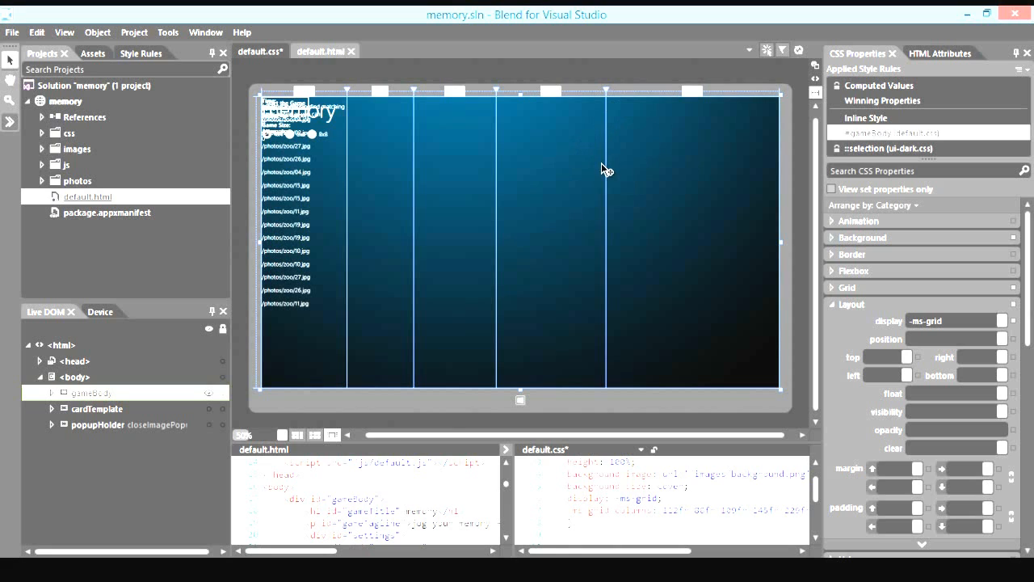
mouse_move(597, 168)
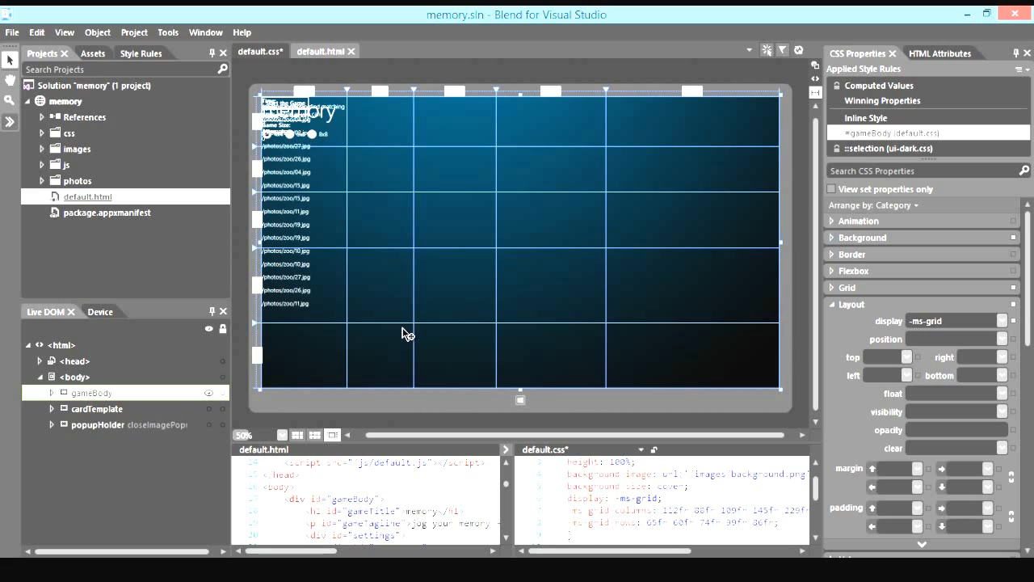
mouse_move(375, 172)
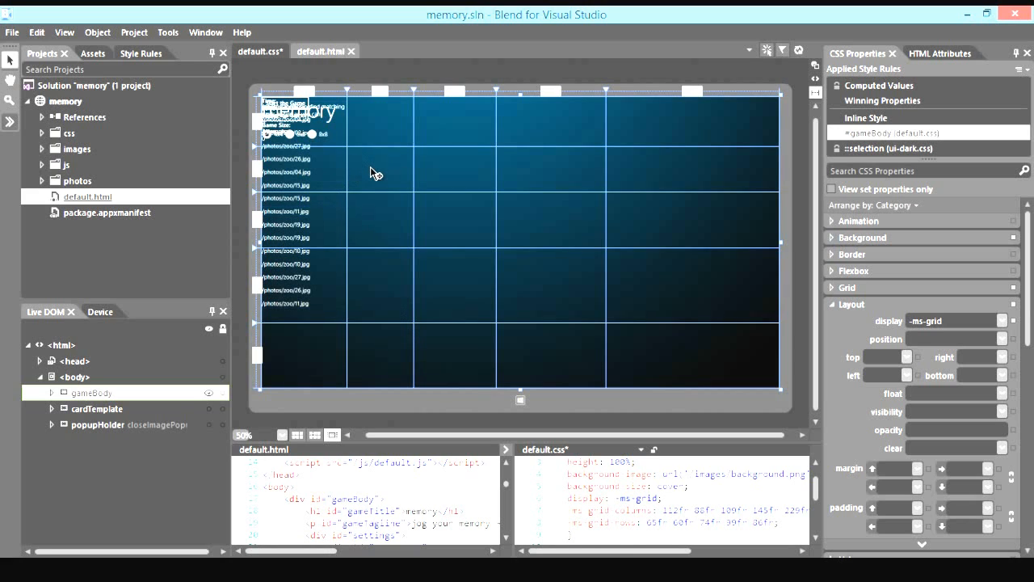
mouse_move(313, 95)
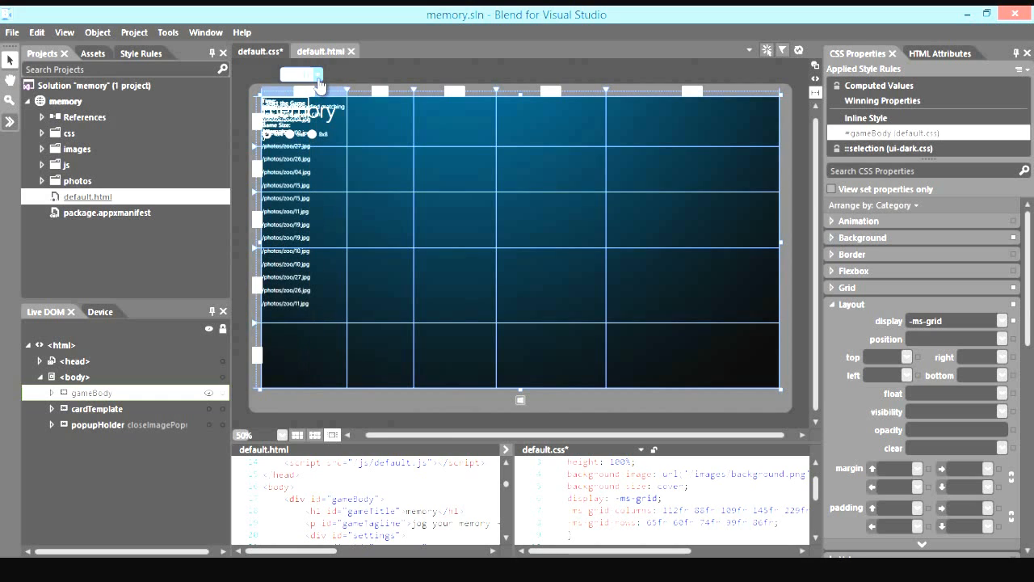
Switch columns 1, 2, 3 and 5 to pixel widths, leaving column 4 at 1fr.
click(327, 77)
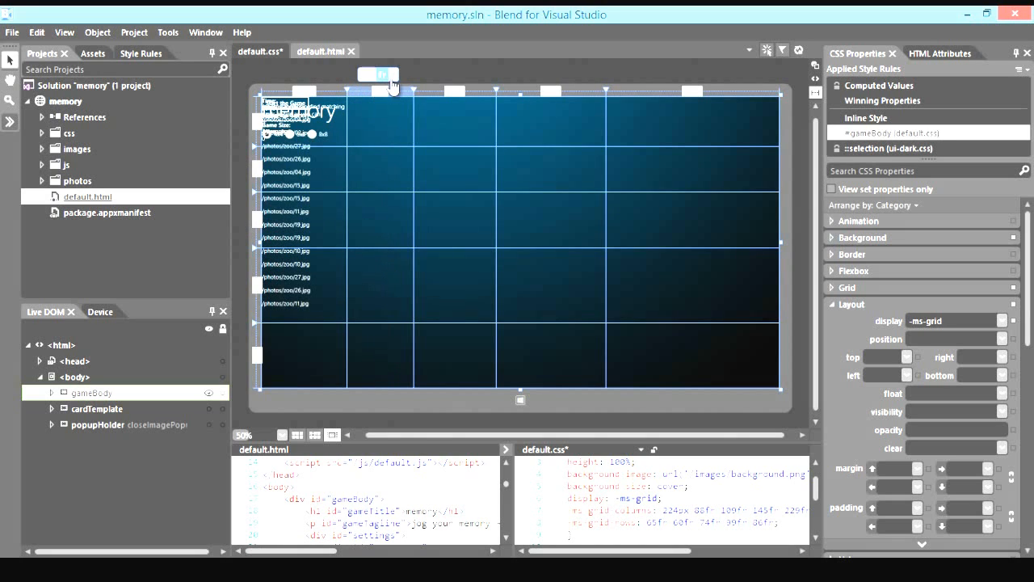
click(387, 75)
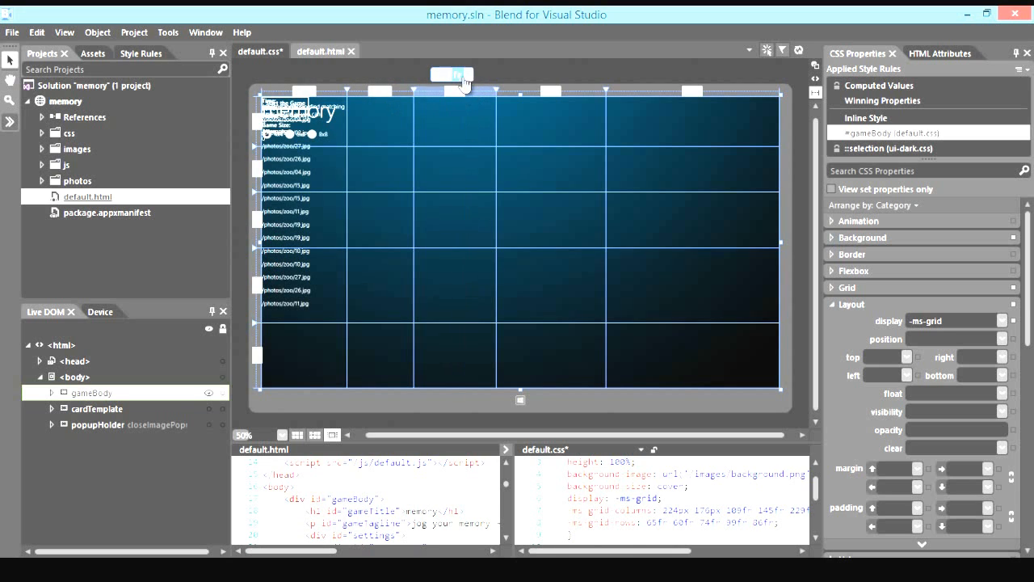
click(459, 74)
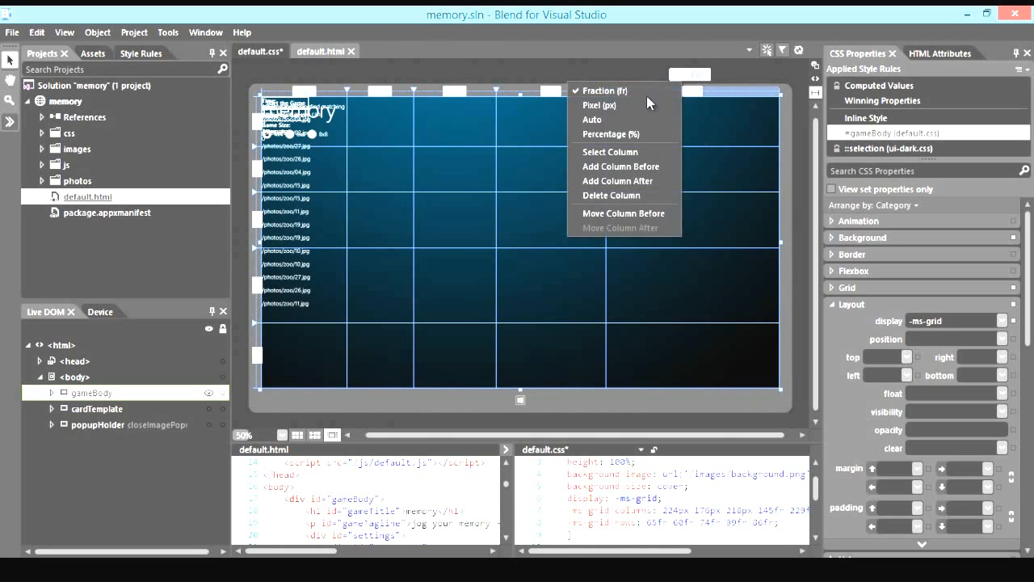
click(599, 91)
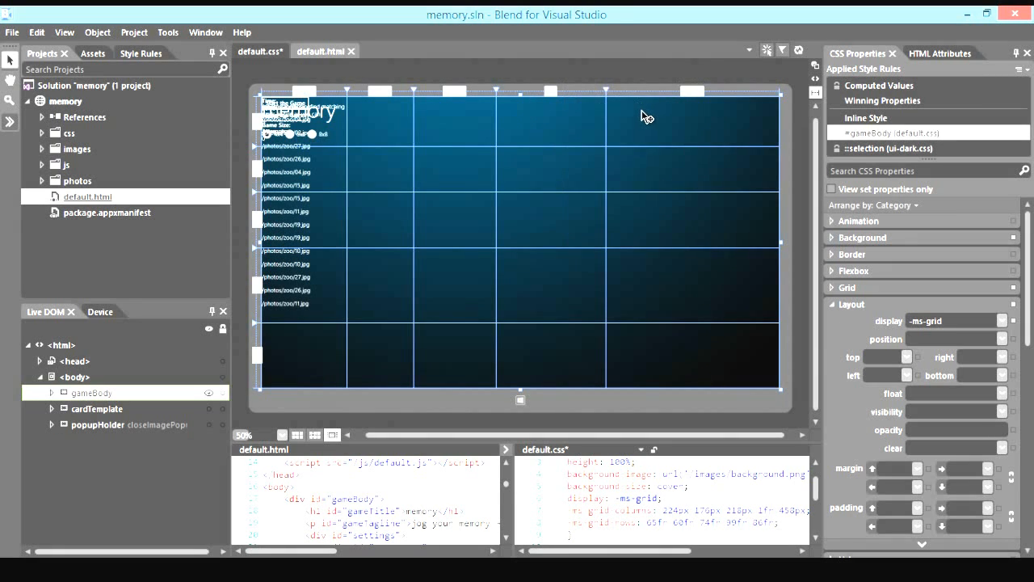
mouse_move(614, 128)
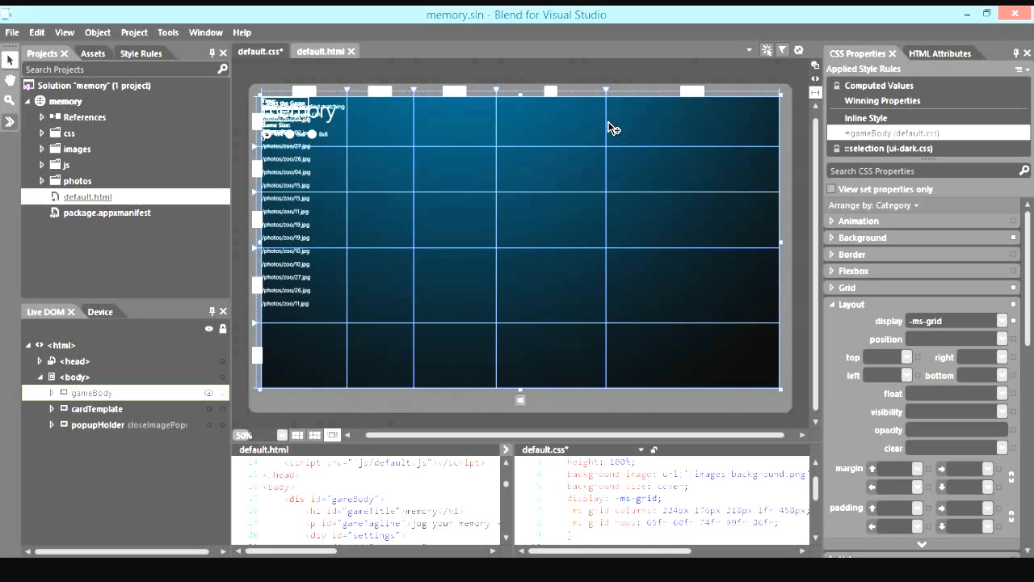
mouse_move(610, 89)
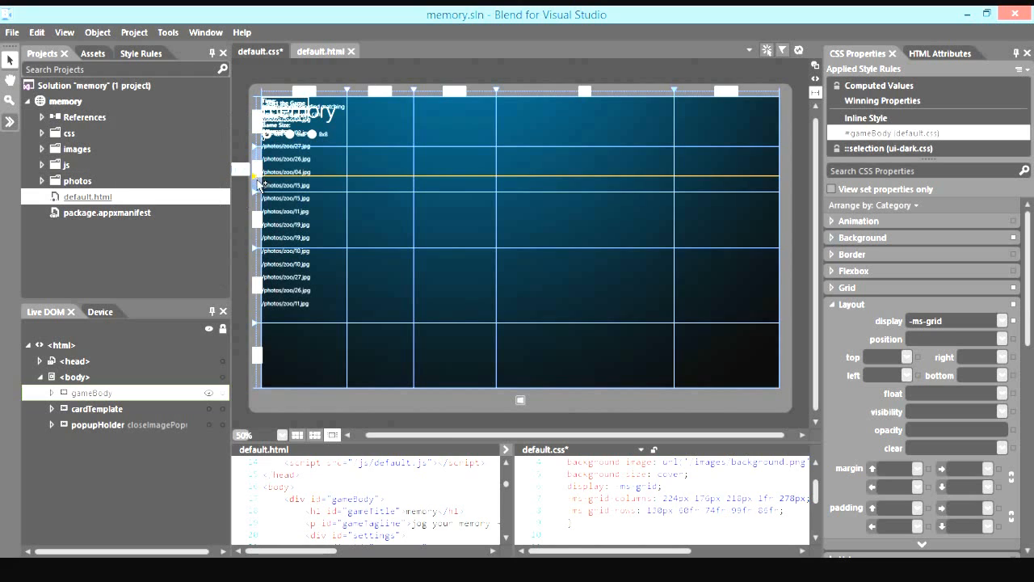
Bring up the sizing options for the first row on the left ruler.
right_click(255, 176)
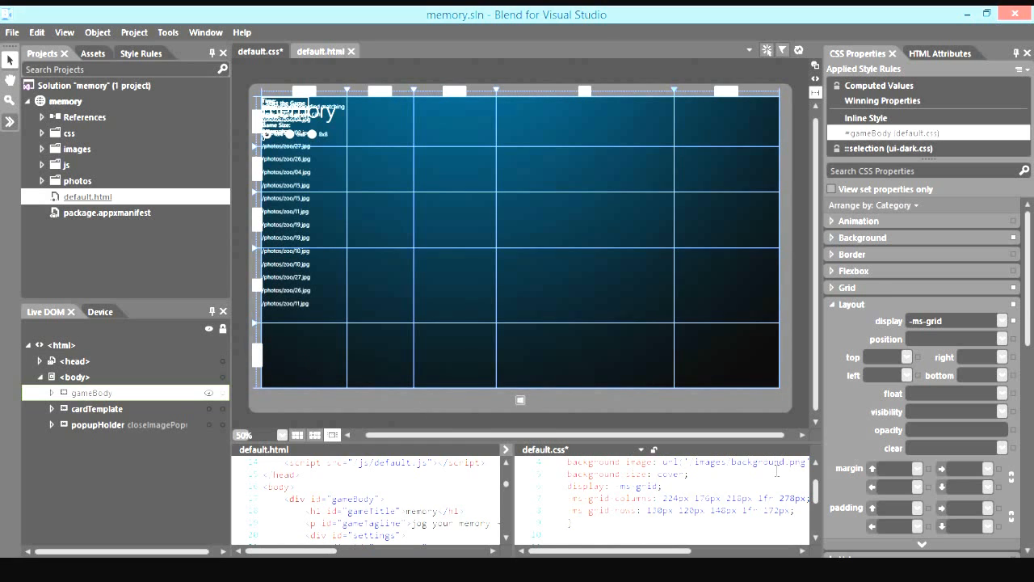
mouse_move(853, 400)
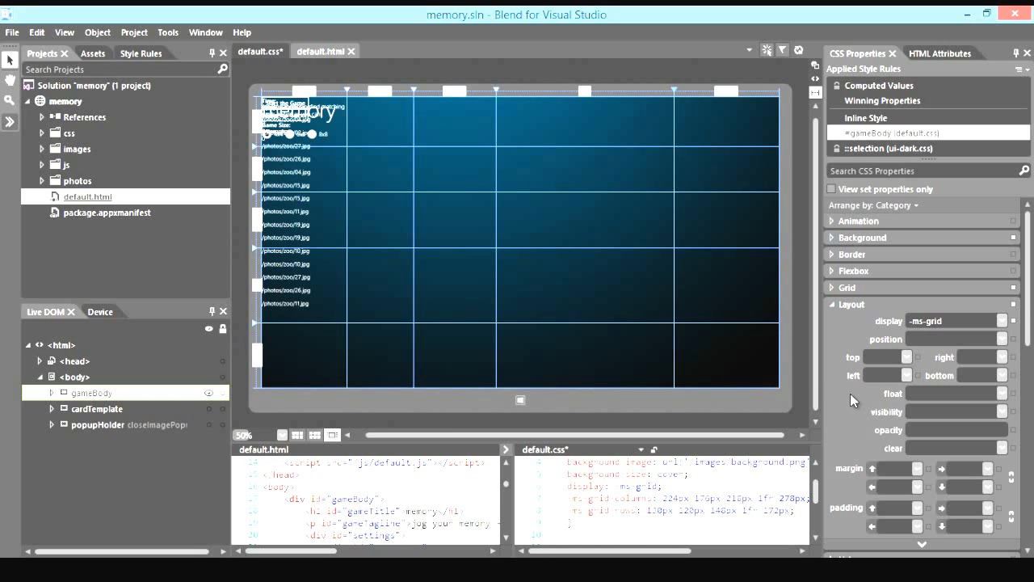
mouse_move(853, 392)
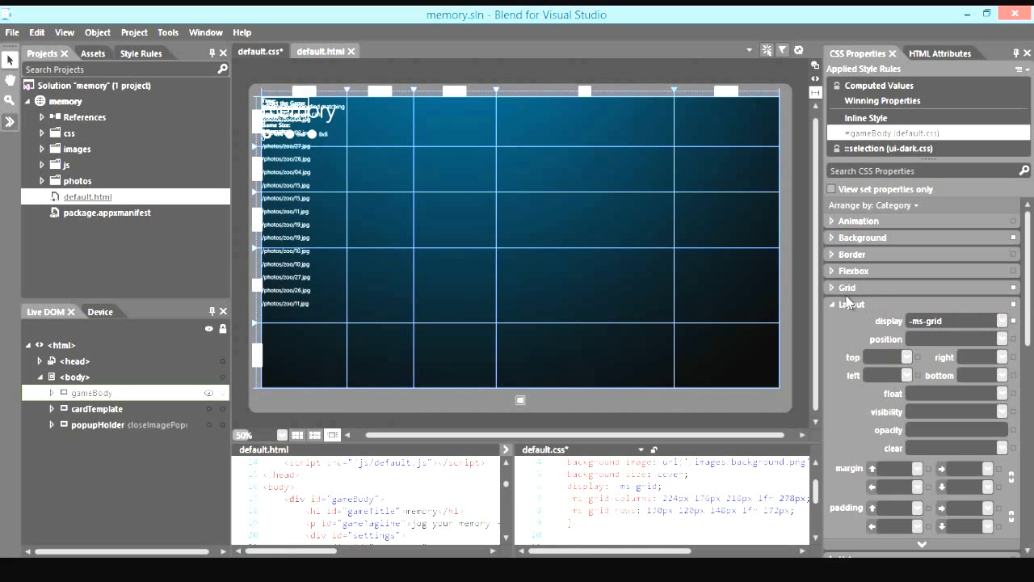
Edit -ms-grid-columns in the Grid category so the first two columns are 40px and 185px.
click(847, 287)
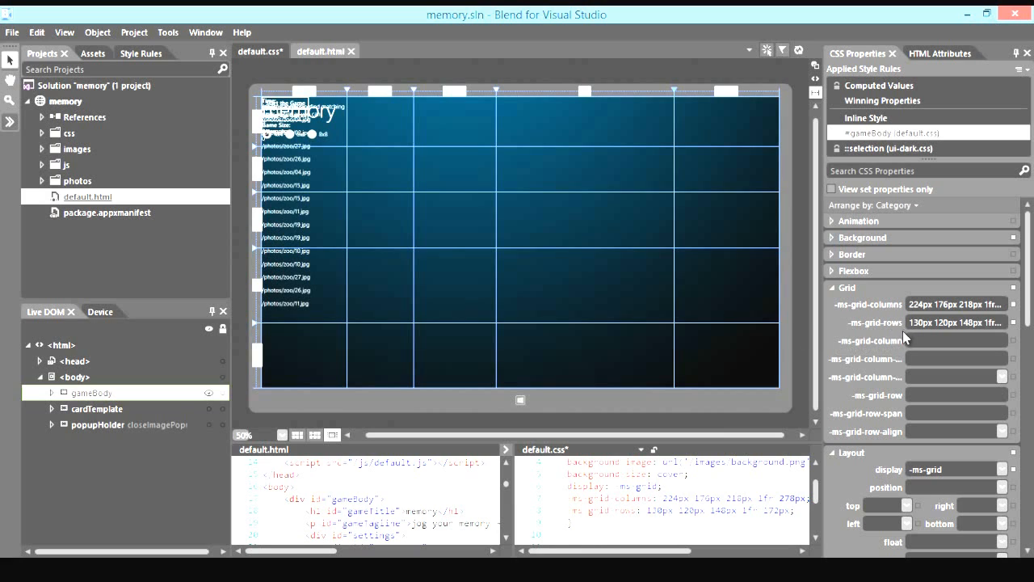
mouse_move(880, 349)
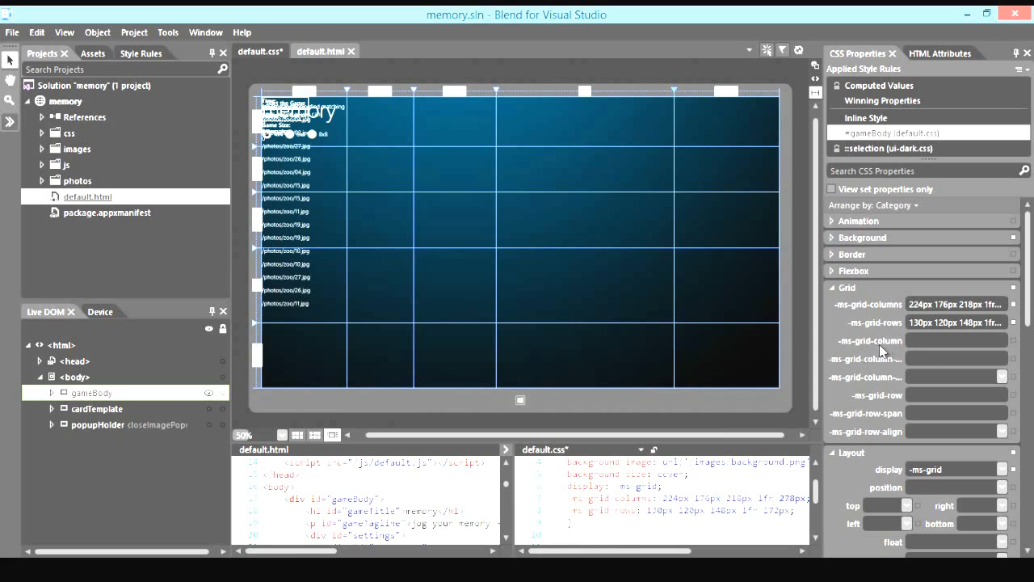
mouse_move(882, 394)
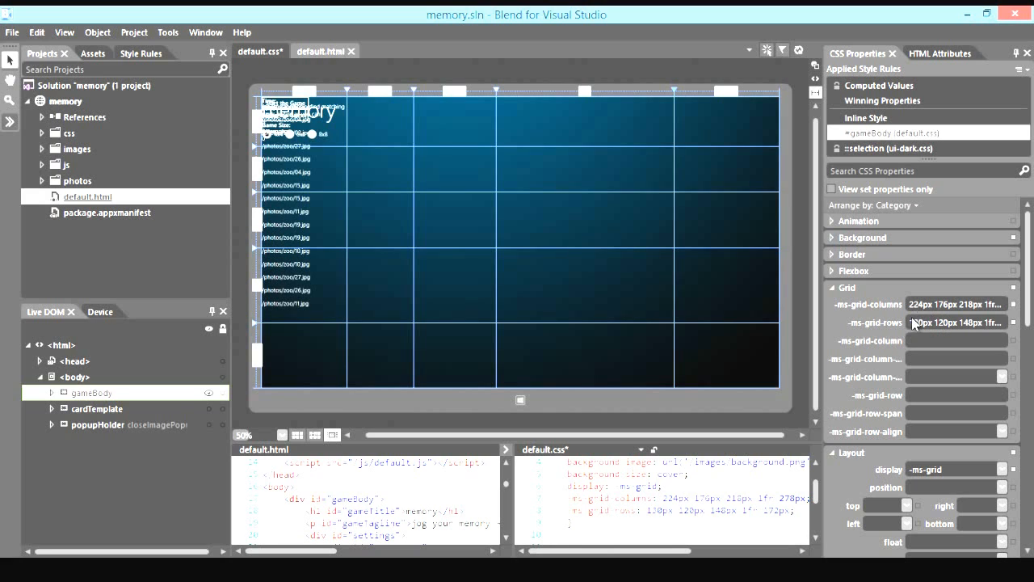
mouse_move(922, 313)
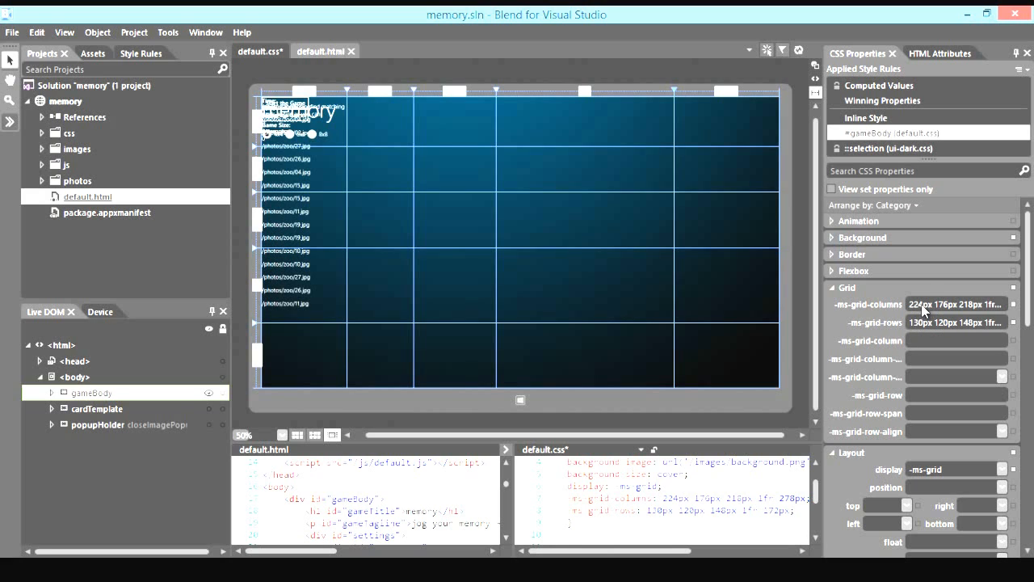
click(952, 304)
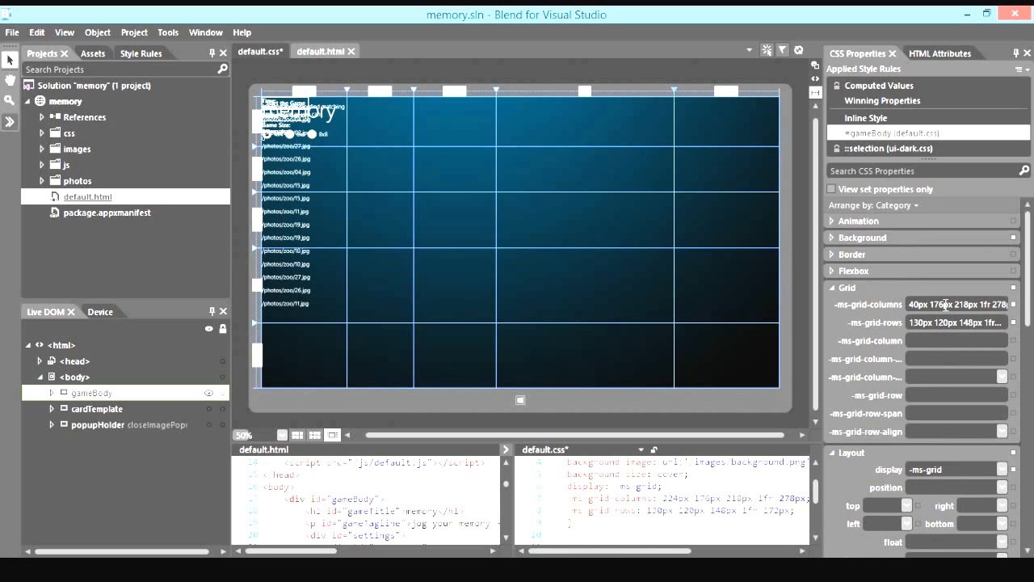
text(1px)
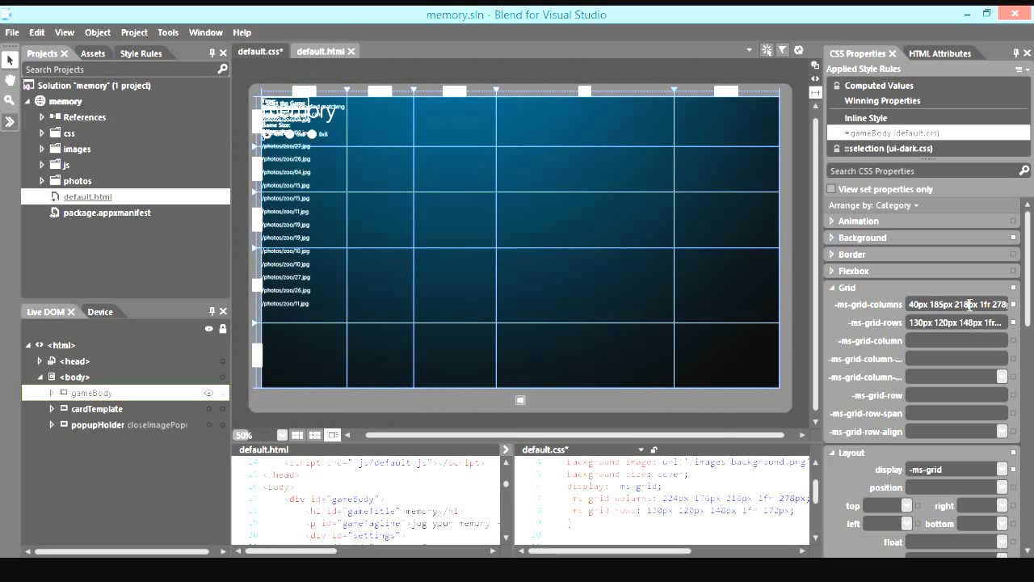
text(2px)
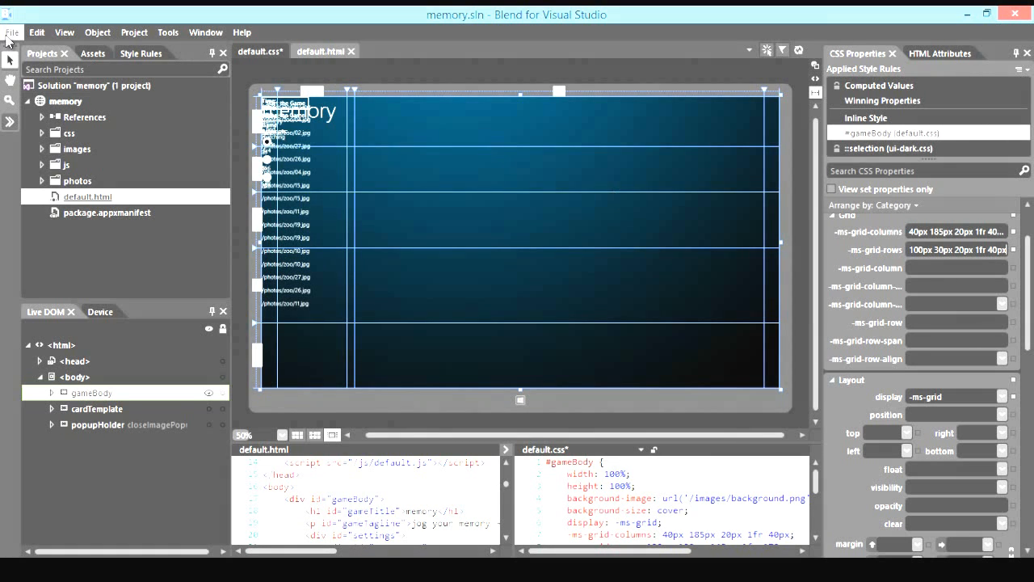
Save default.css from the File menu.
click(11, 32)
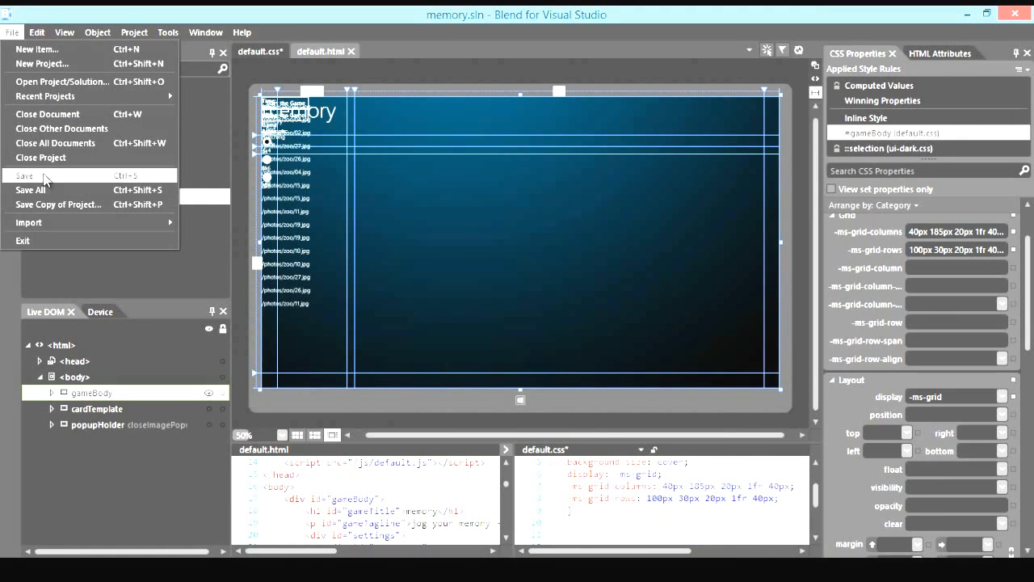
click(30, 175)
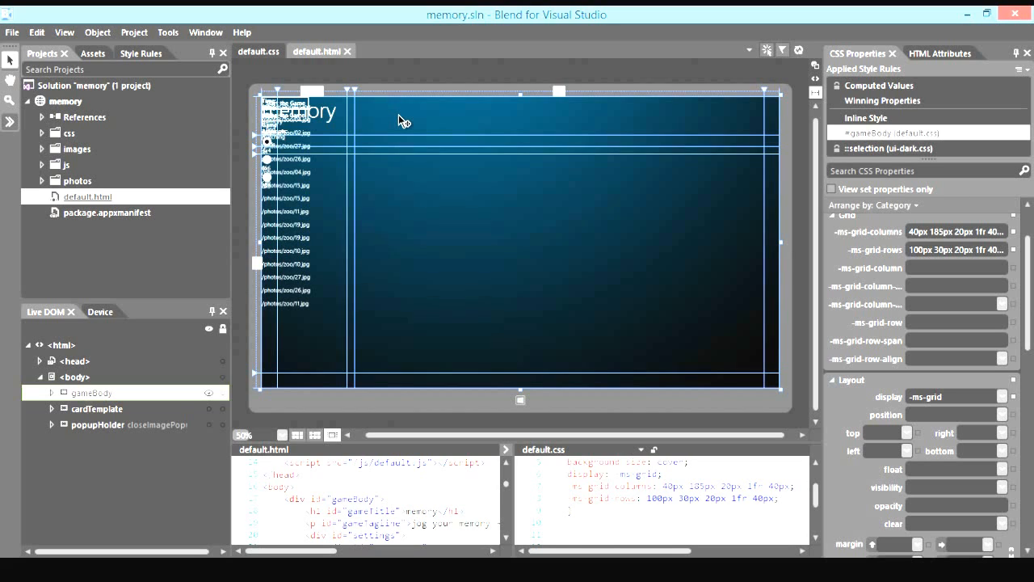
mouse_move(406, 116)
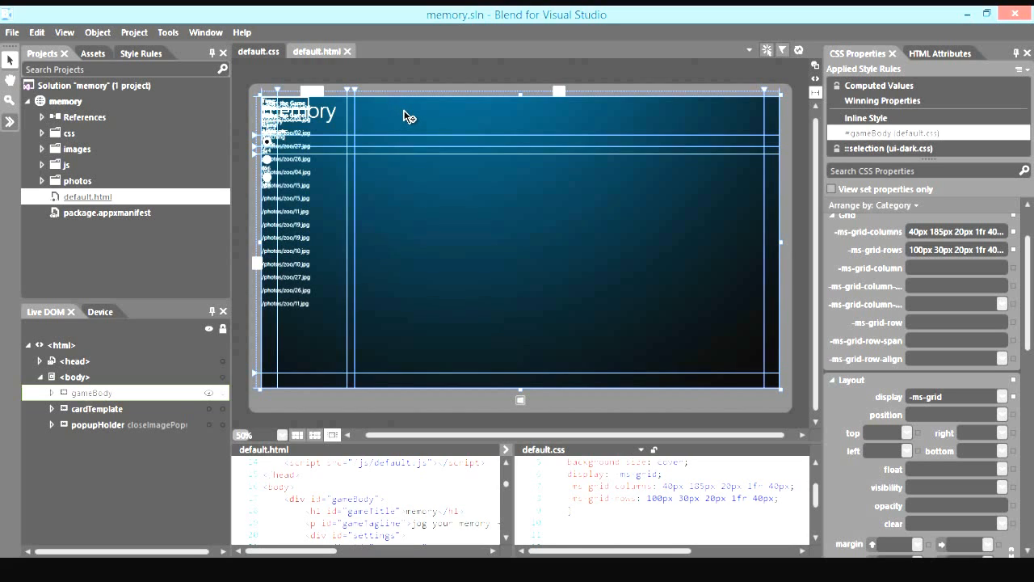